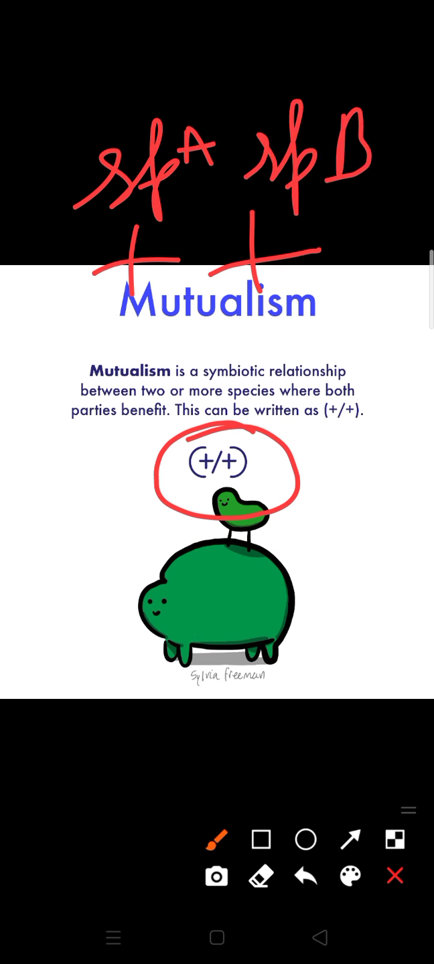
# Draw a red stroke in the Mutualism slide notes, part of the species labels.
pyautogui.moveTo(77, 622); pyautogui.dragTo(106, 606)
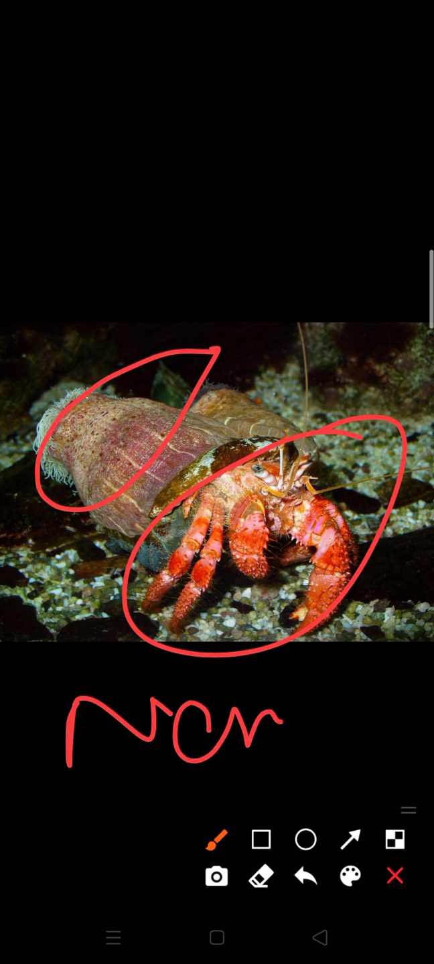
# Add two more red handwriting strokes to the word below the crab photo.
pyautogui.moveTo(274, 723); pyautogui.dragTo(402, 723)
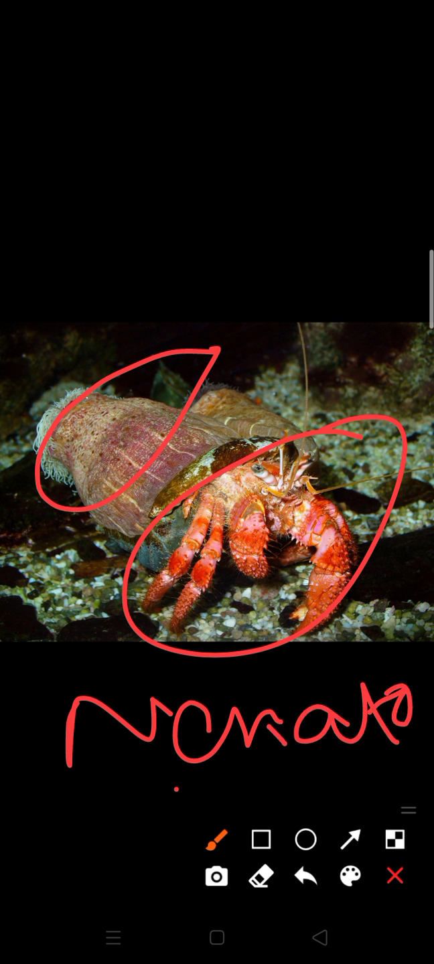
pyautogui.moveTo(174, 804); pyautogui.dragTo(282, 817)
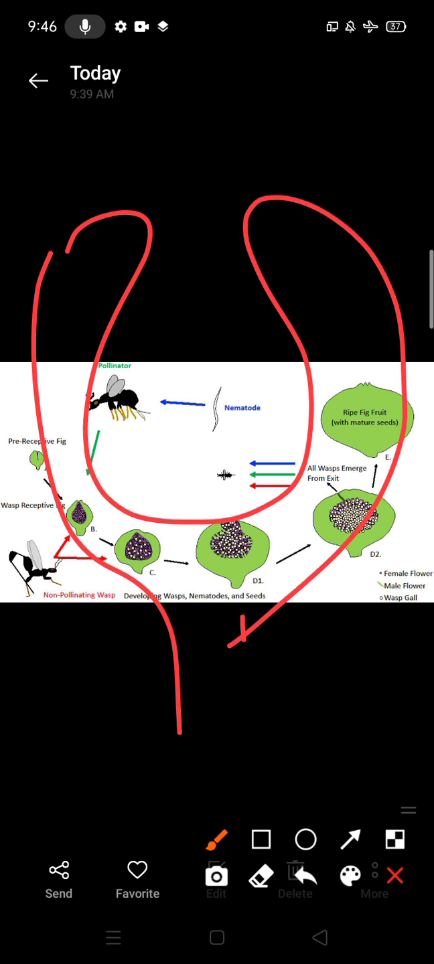
# Draw a second red downward line below the fig-wasp diagram and a short mark by the Pollinator.
pyautogui.moveTo(238, 643); pyautogui.dragTo(271, 736)
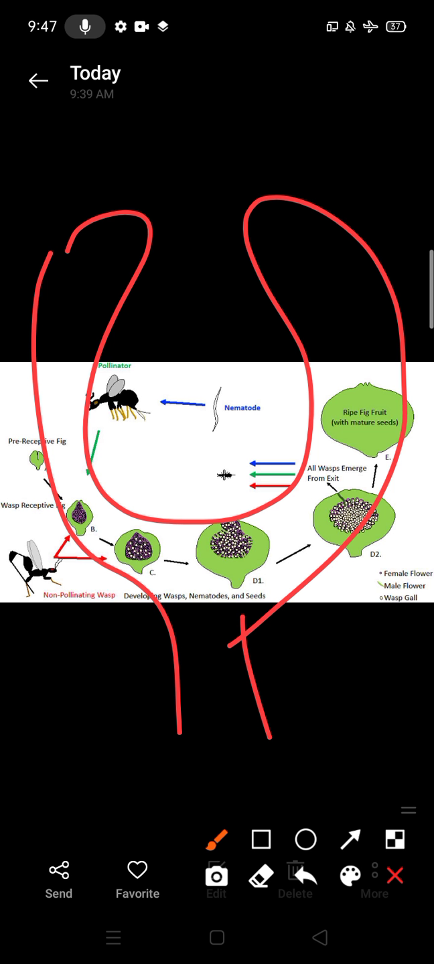
pyautogui.moveTo(151, 385); pyautogui.dragTo(111, 482)
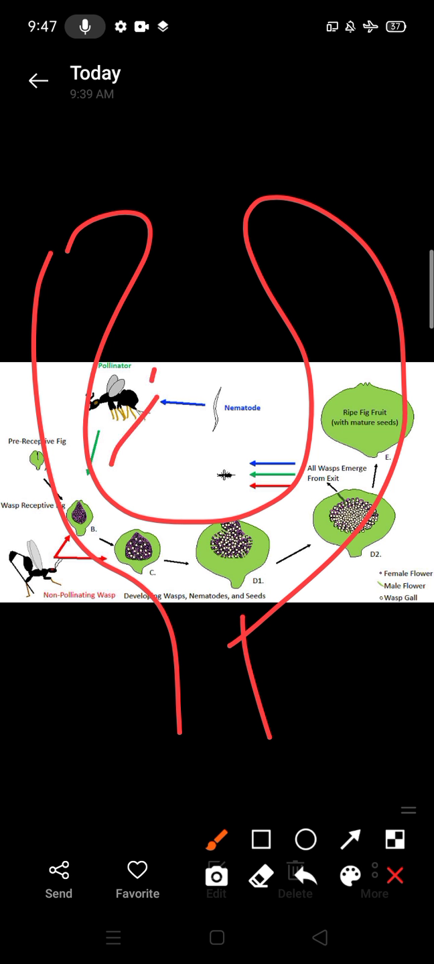